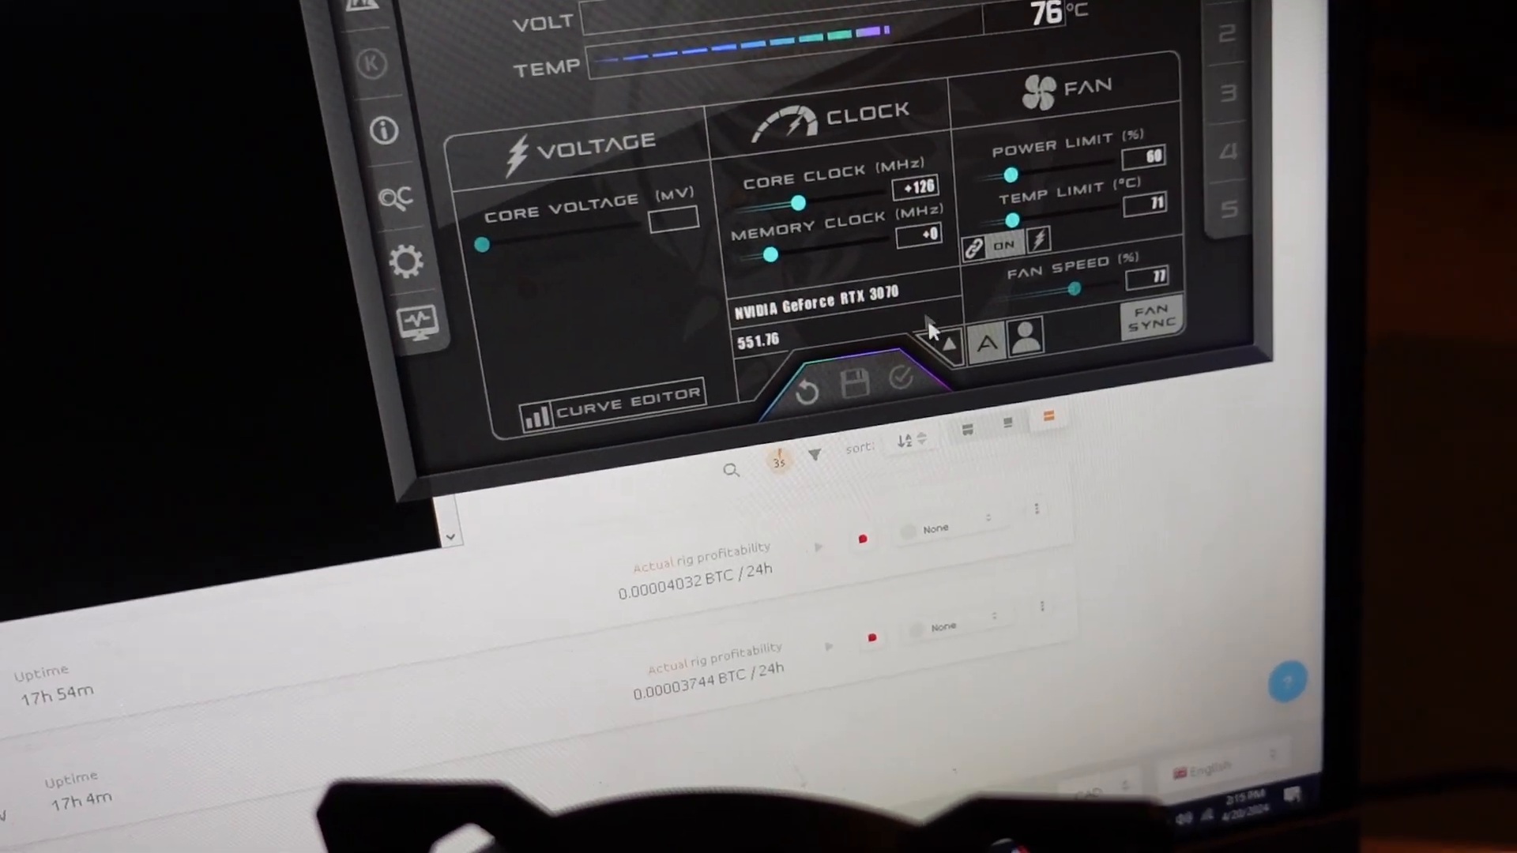
Step: Open the installed graphics cards list to choose among the RTX 3070 cards
click(950, 341)
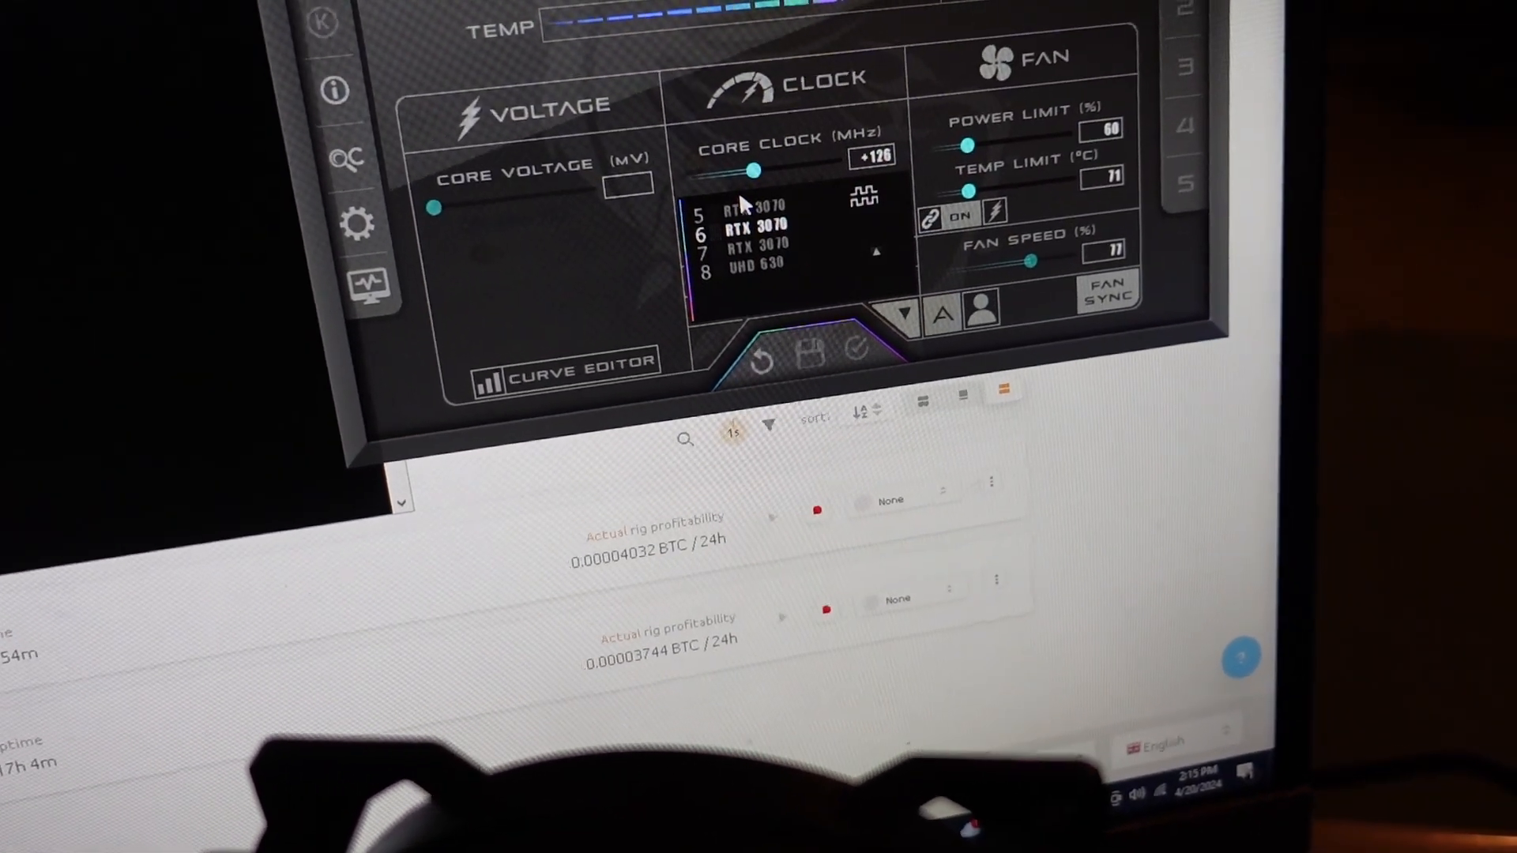